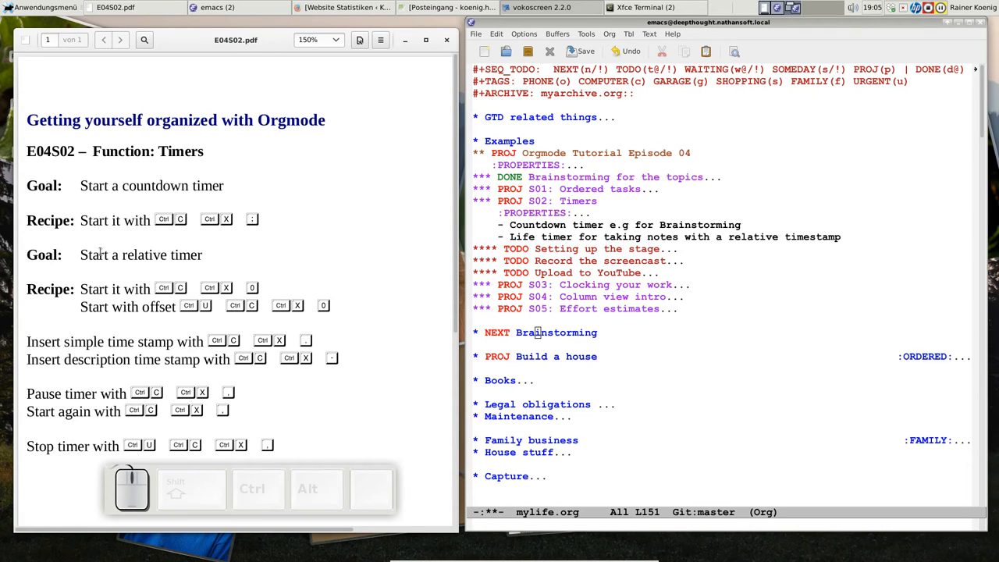
mouse_move(234, 241)
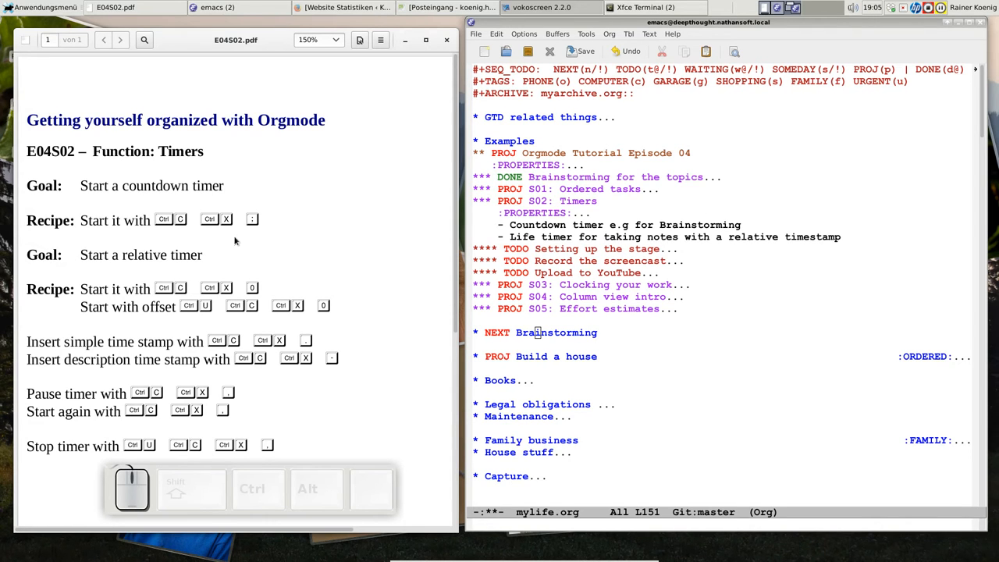
mouse_move(699, 196)
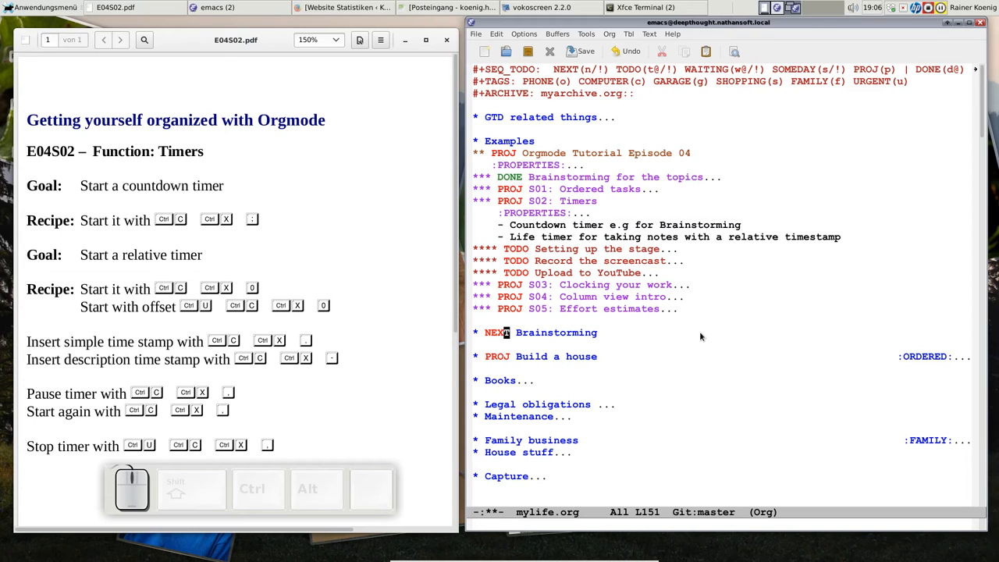
mouse_move(153, 271)
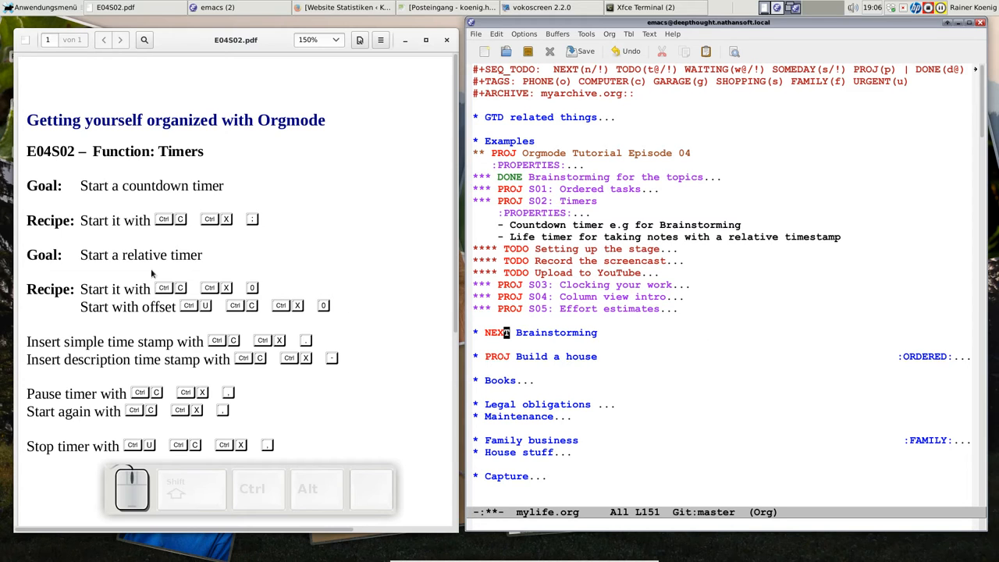
mouse_move(181, 226)
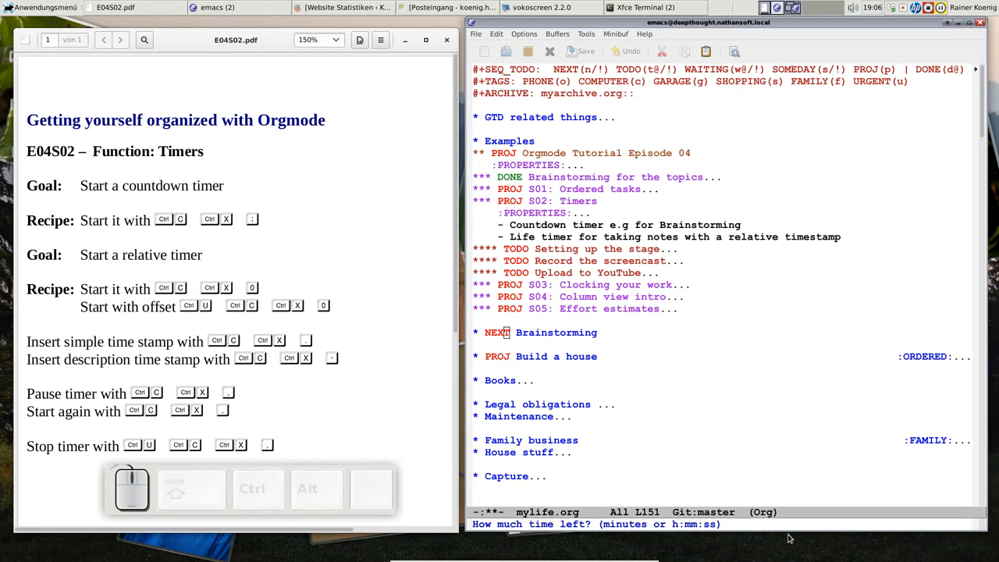
Step: Start a 0:20 countdown timer and let it run toward zero in the mode line
type("0:20")
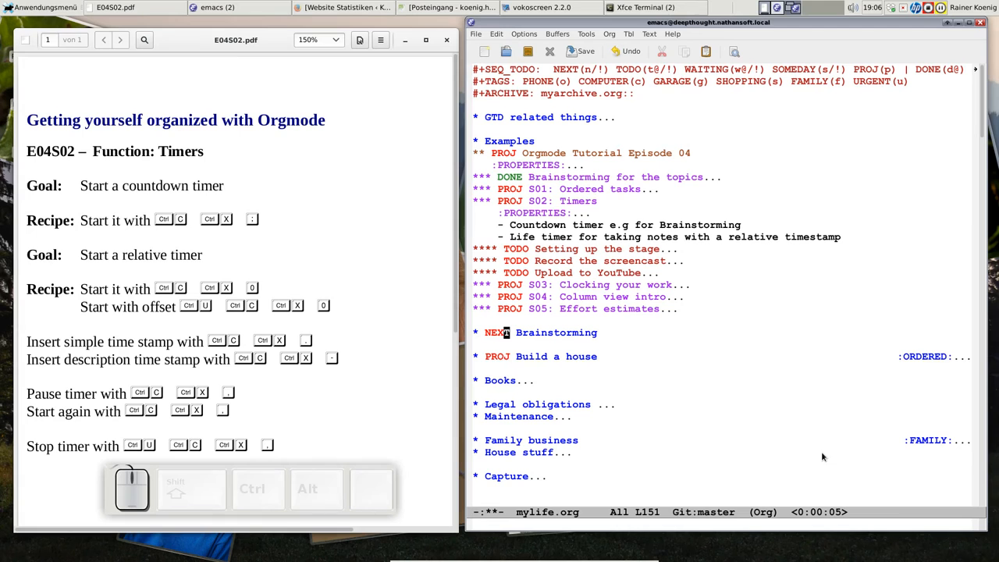
mouse_move(824, 521)
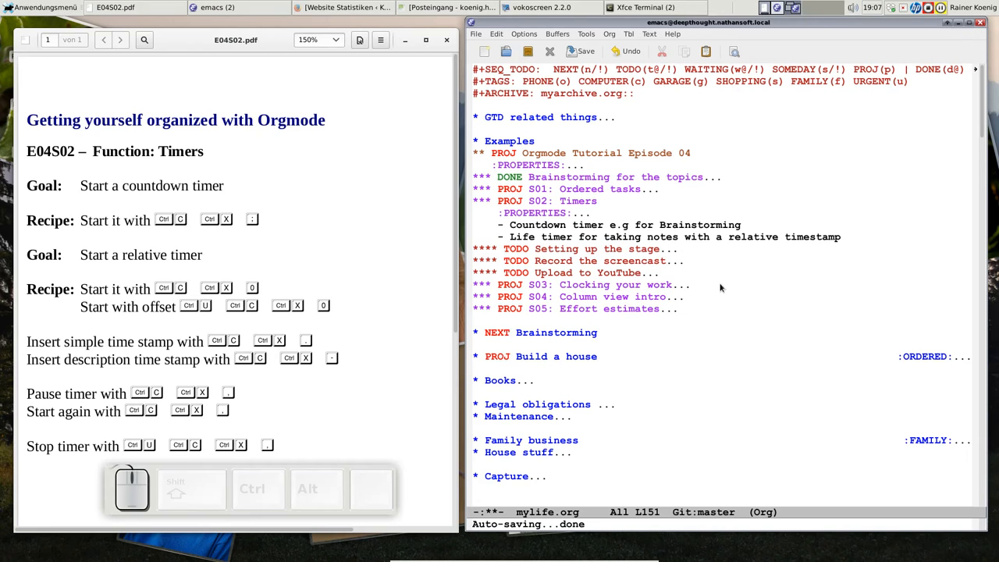
mouse_move(683, 237)
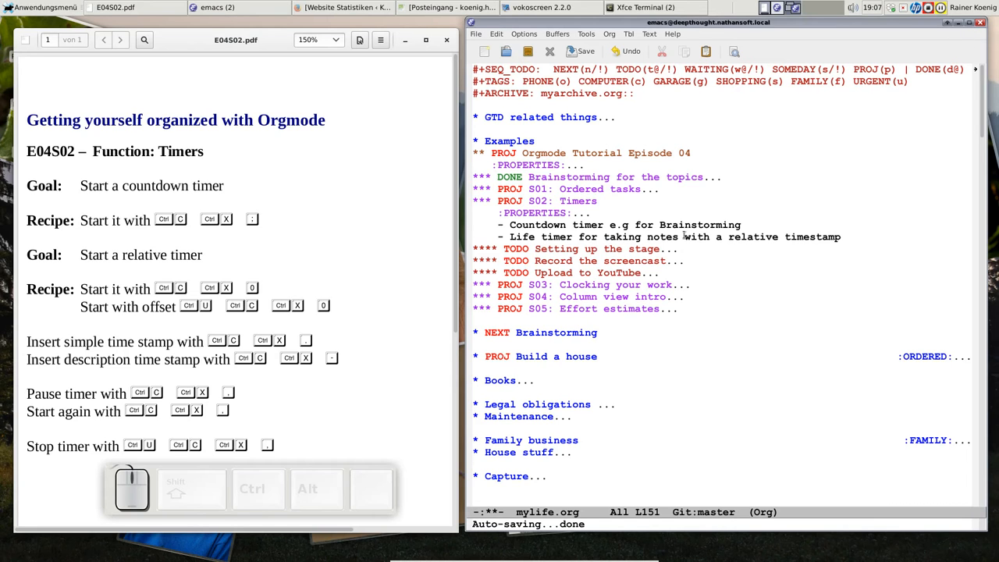
mouse_move(861, 109)
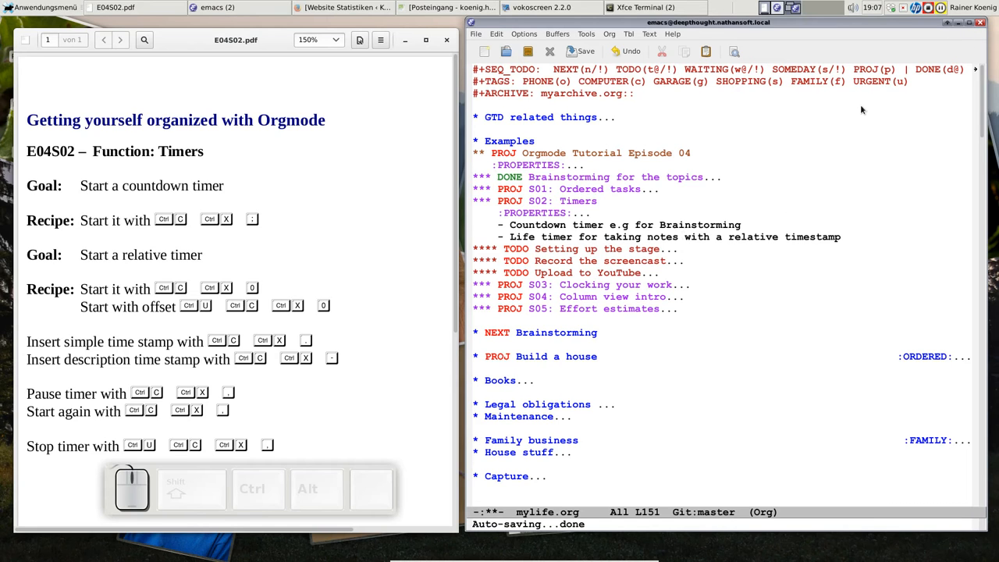
mouse_move(861, 194)
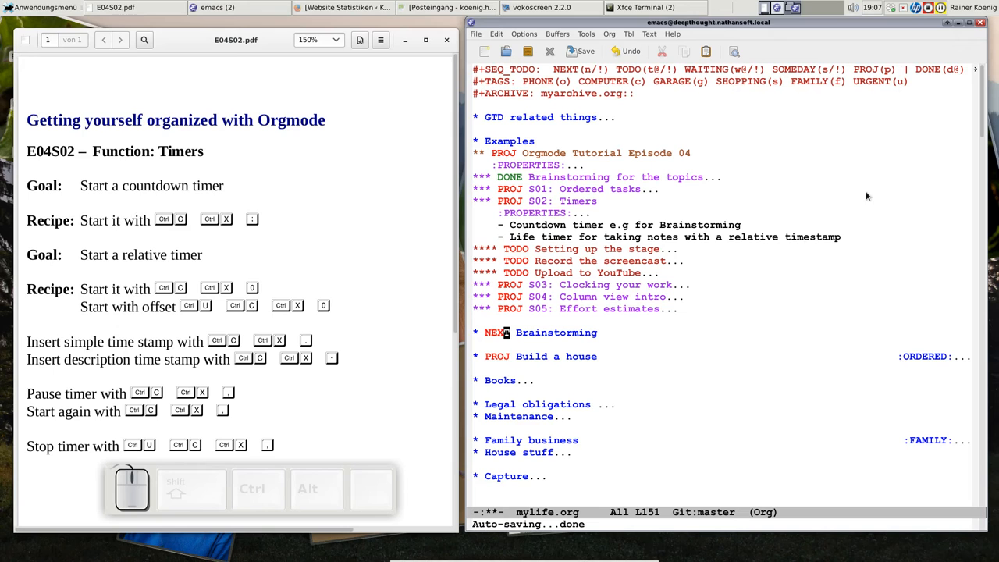
mouse_move(861, 243)
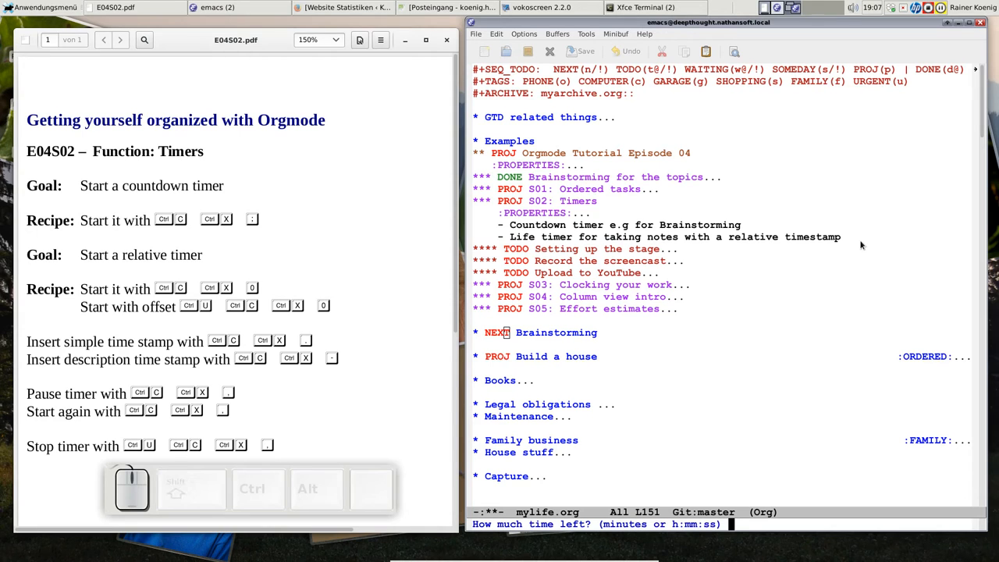
Step: Run a second 0:20 countdown, pause, resume and stop it, then visit an empty notes.org
type("0:20")
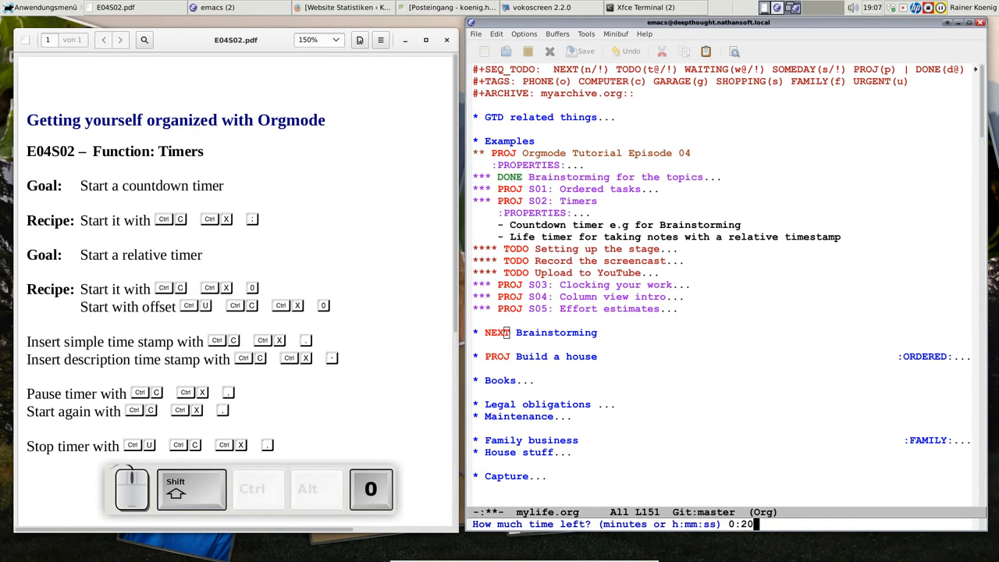
key("Return")
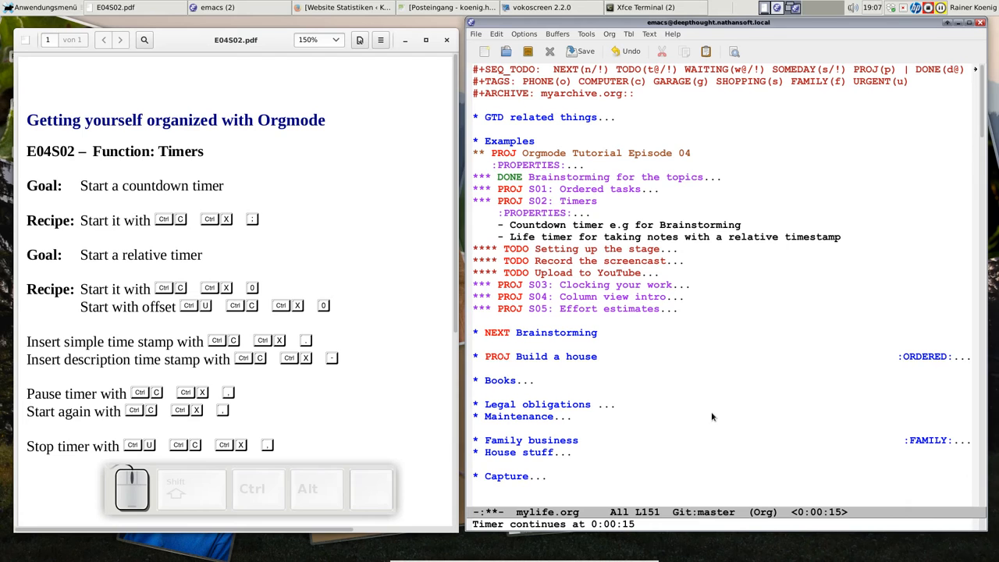
mouse_move(708, 445)
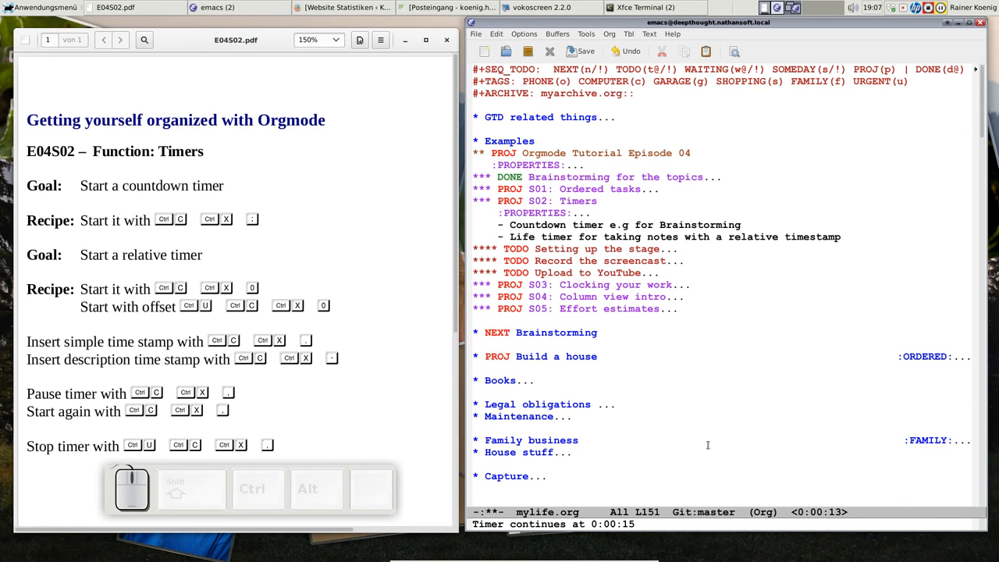
mouse_move(808, 457)
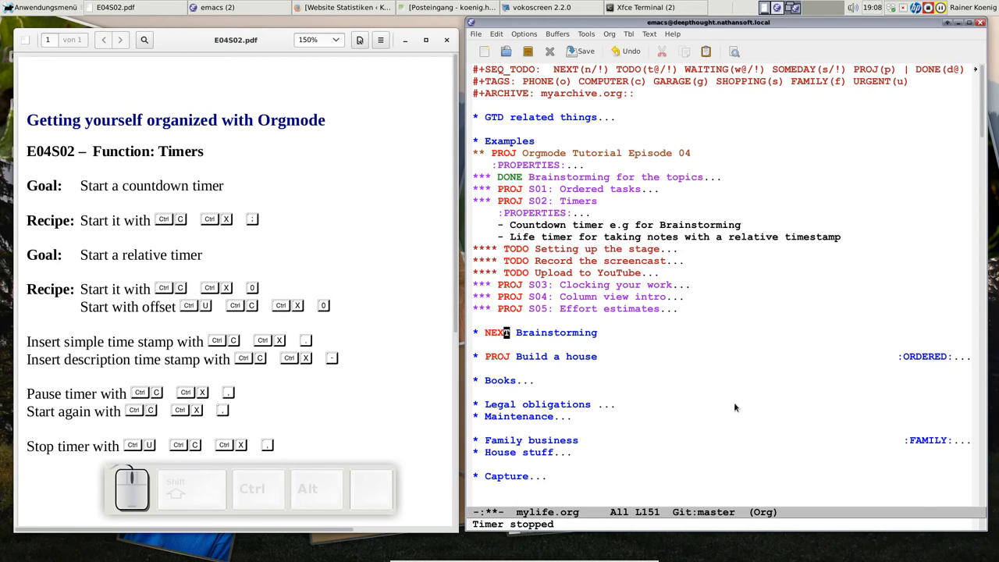
key("ctrl")
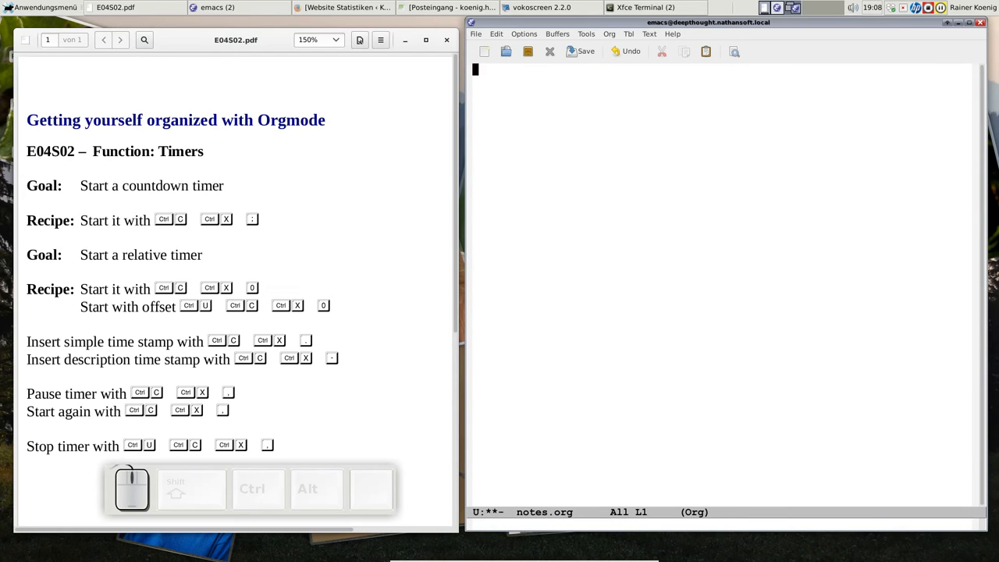
Step: Add the top-level heading '* Notes of the football game' with a fresh line beneath it
type("*")
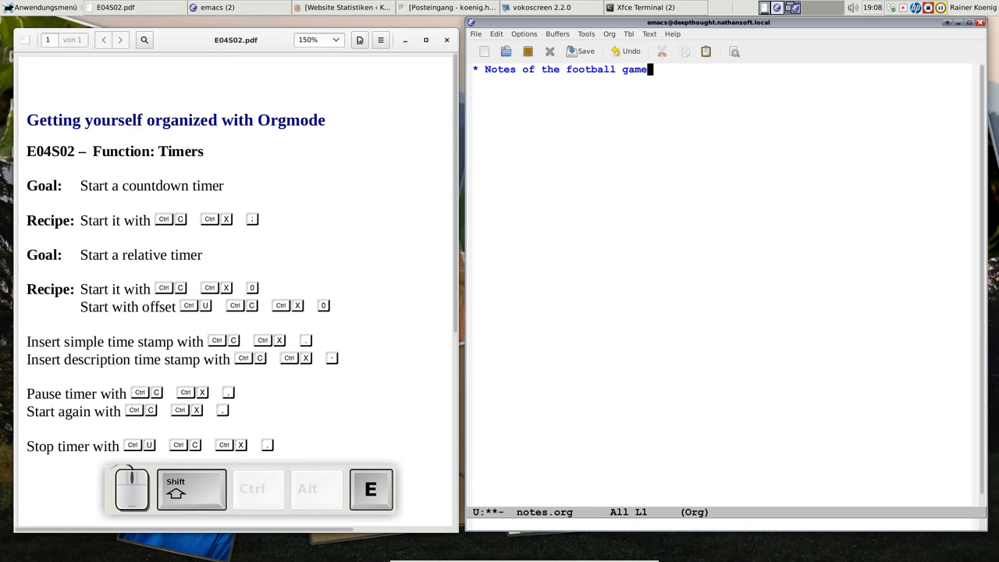
key("Return")
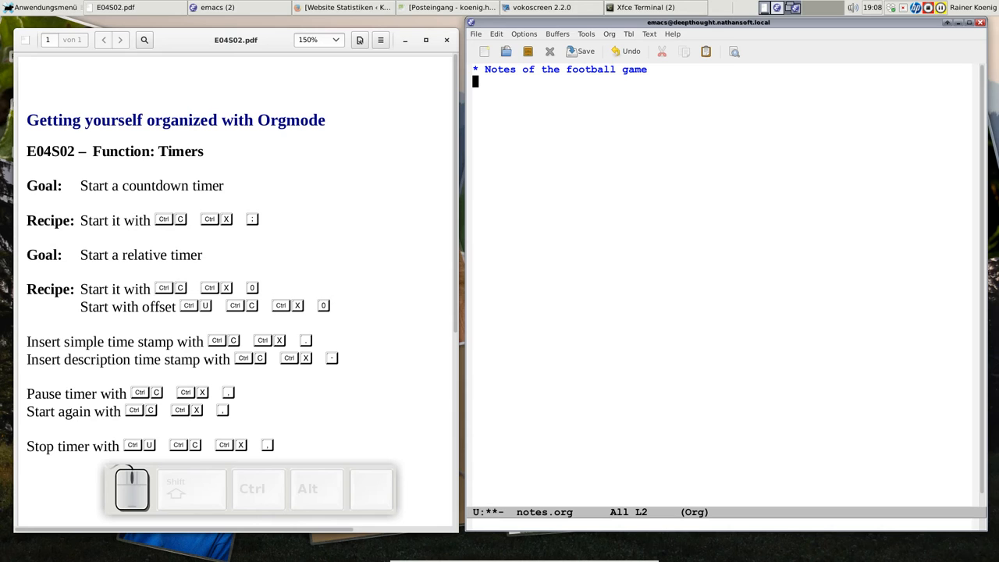
Step: Start the relative timer and log a timer item for Team A's goal making it 1:0
key("ctrl")
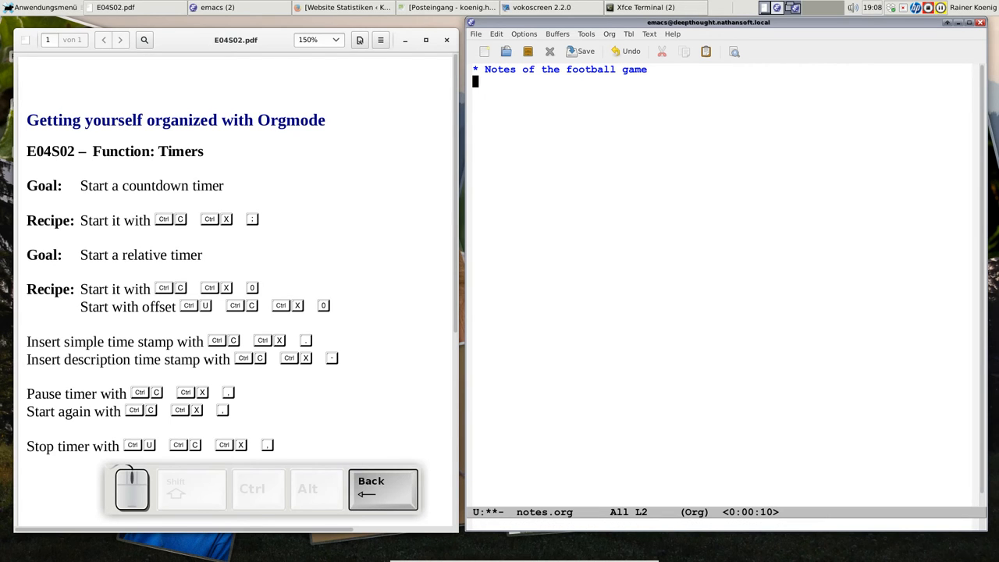
type("This is a note and the timer is at 0:00:20")
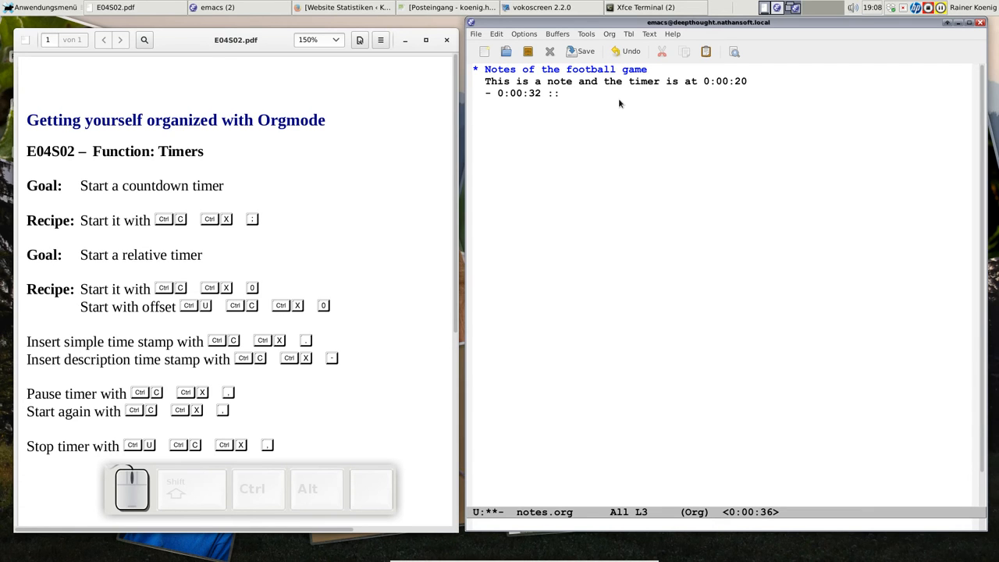
type("T")
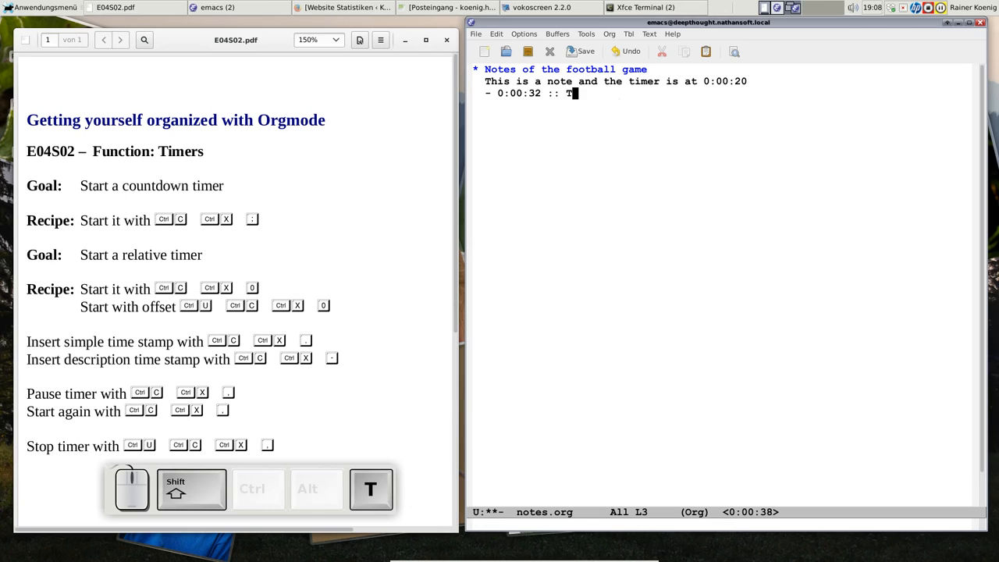
key("BackSpace")
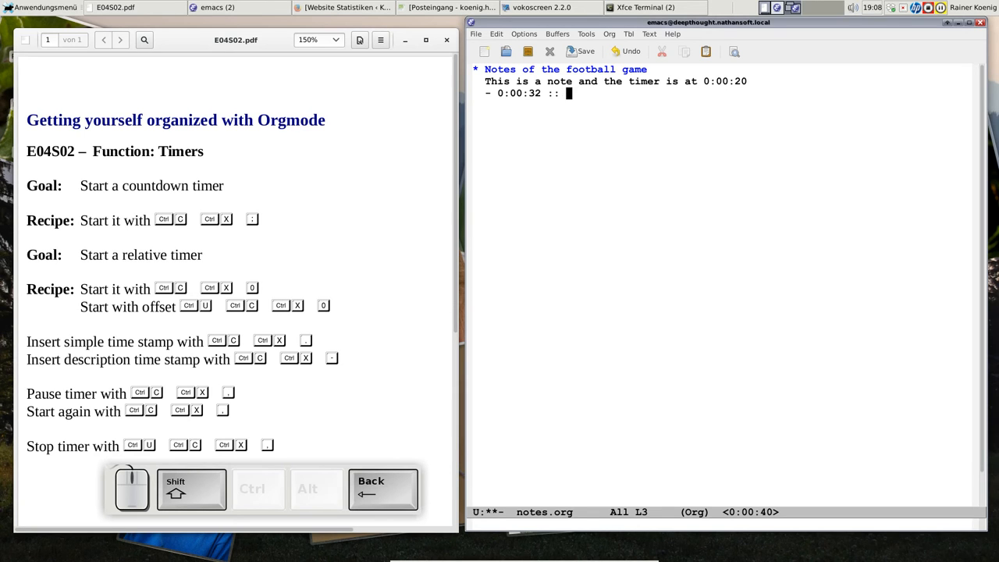
type("Team A scored a goal  1")
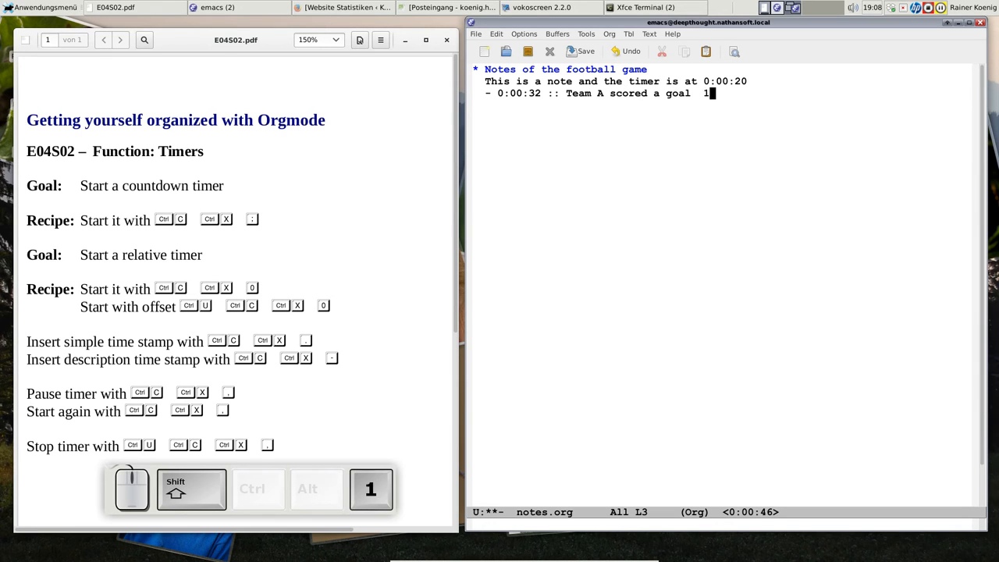
type(":0")
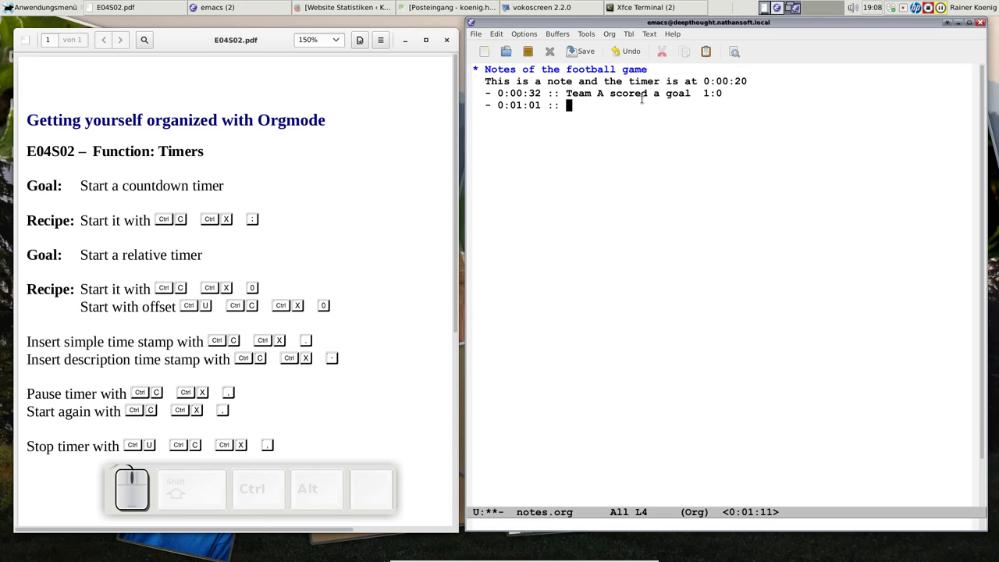
Step: Log timer items for Team B's equaliser (1:1) and a foul with red card
type("Team B scored a goal  1:1")
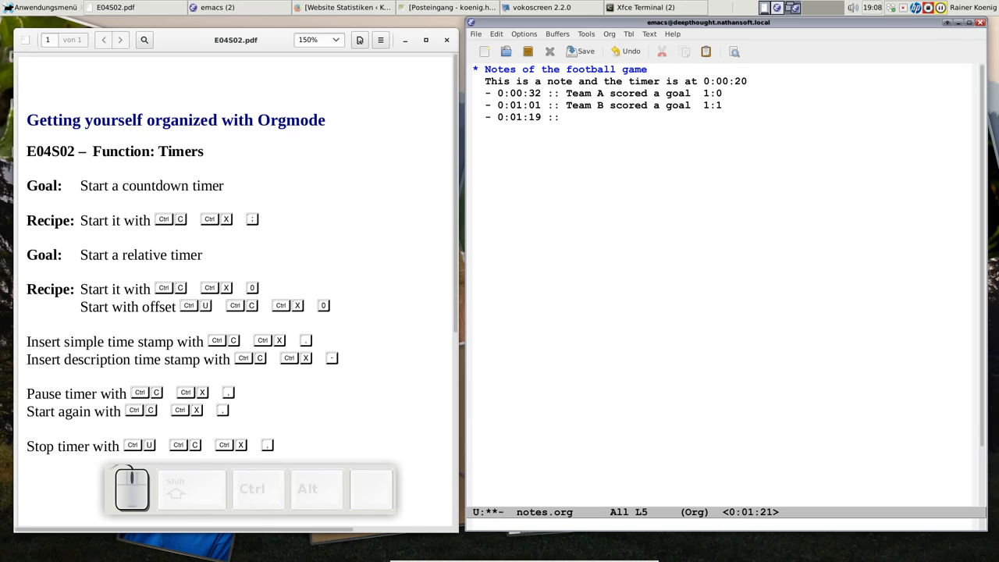
type("Foul")
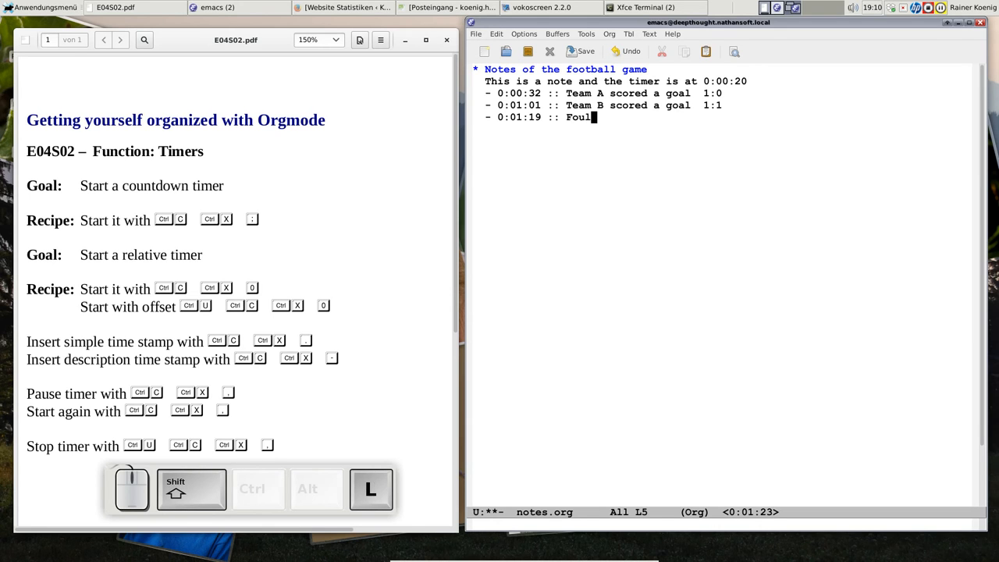
type(", red card")
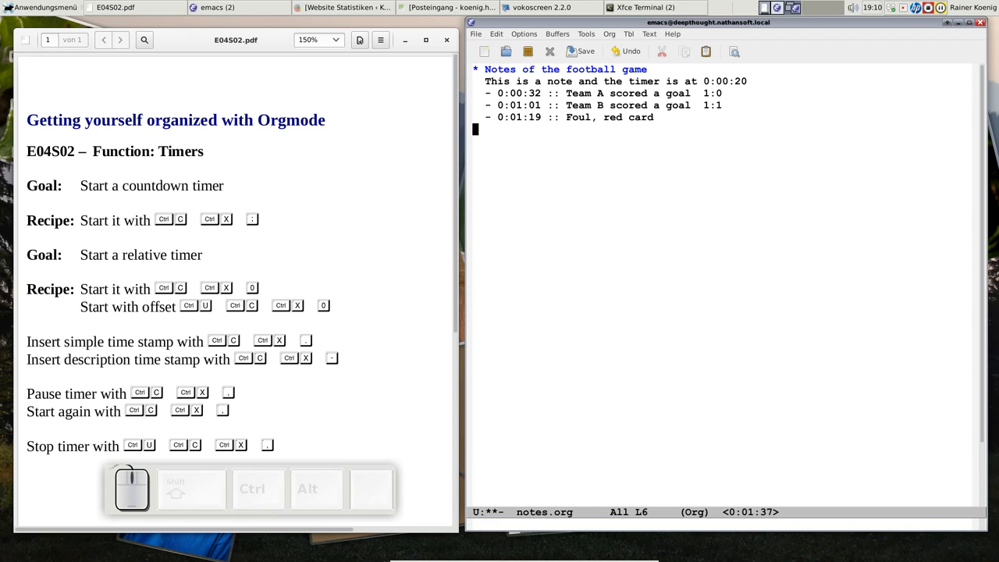
Step: Pause the relative timer at 0:01:39 and then let it continue running
key("ctrl")
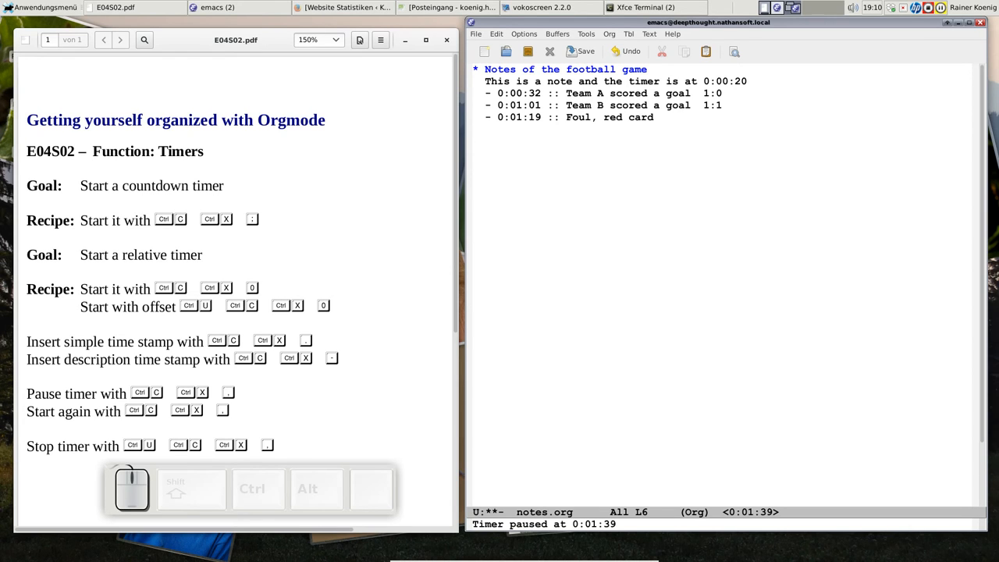
key("ctrl")
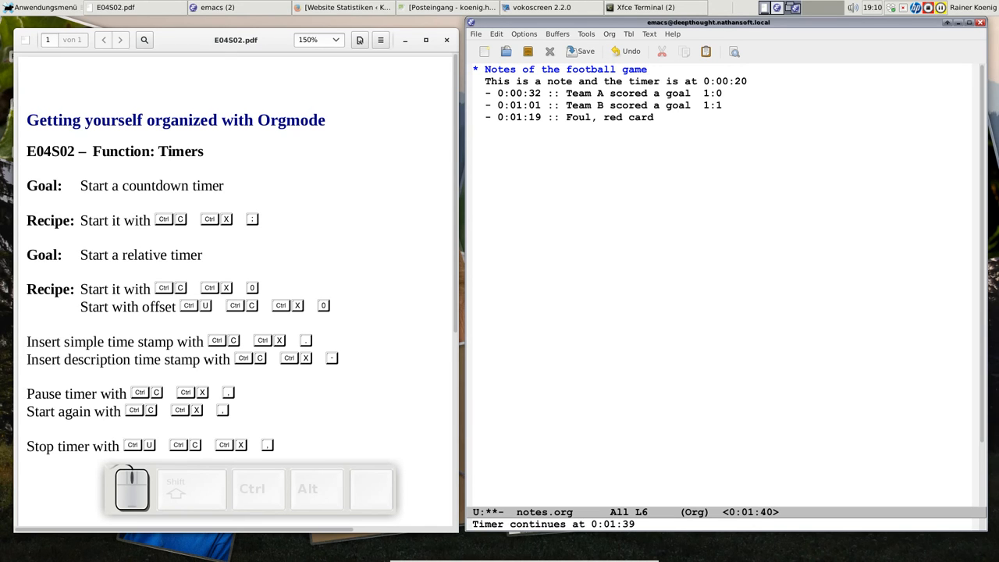
mouse_move(802, 387)
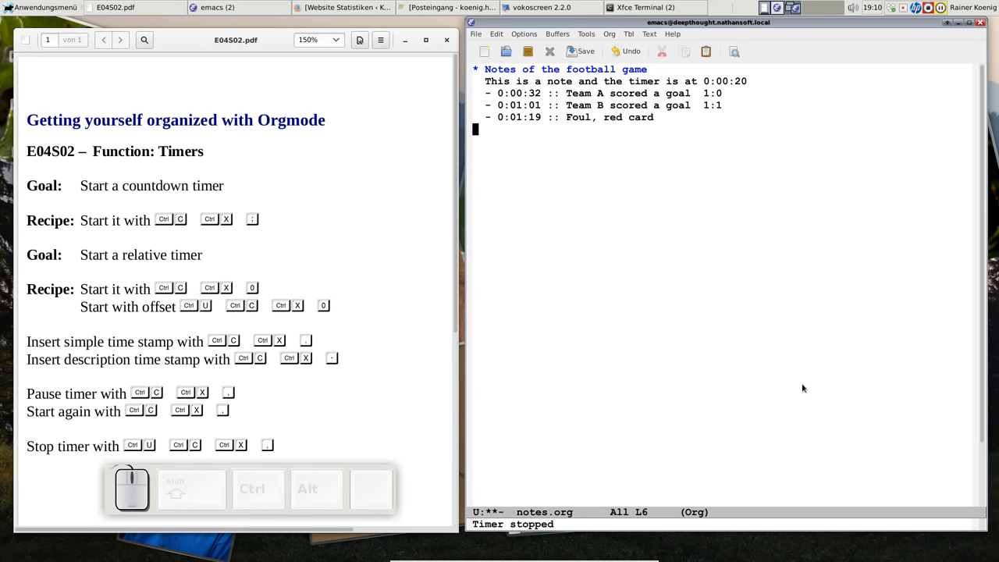
mouse_move(666, 372)
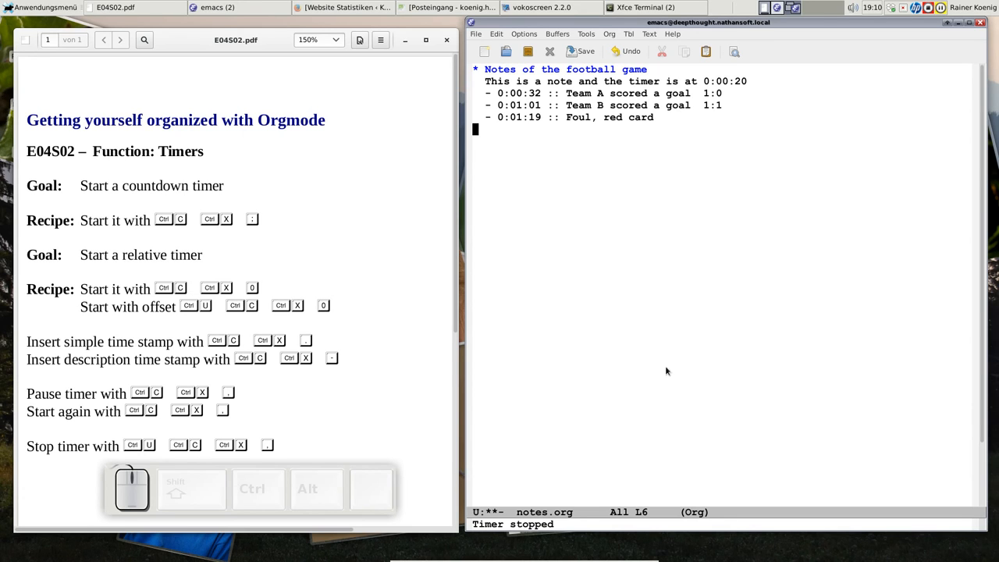
Step: Restart the timer with a 2-minute offset and add a closing 'Thank your this and thats it for today' item at 0:02:05
key("ctrl")
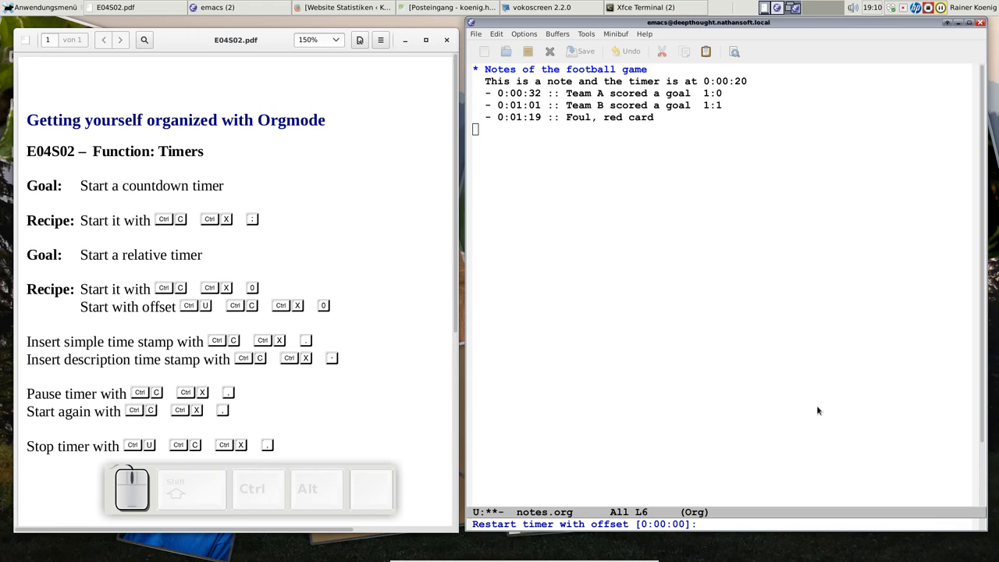
type("2:05 ::")
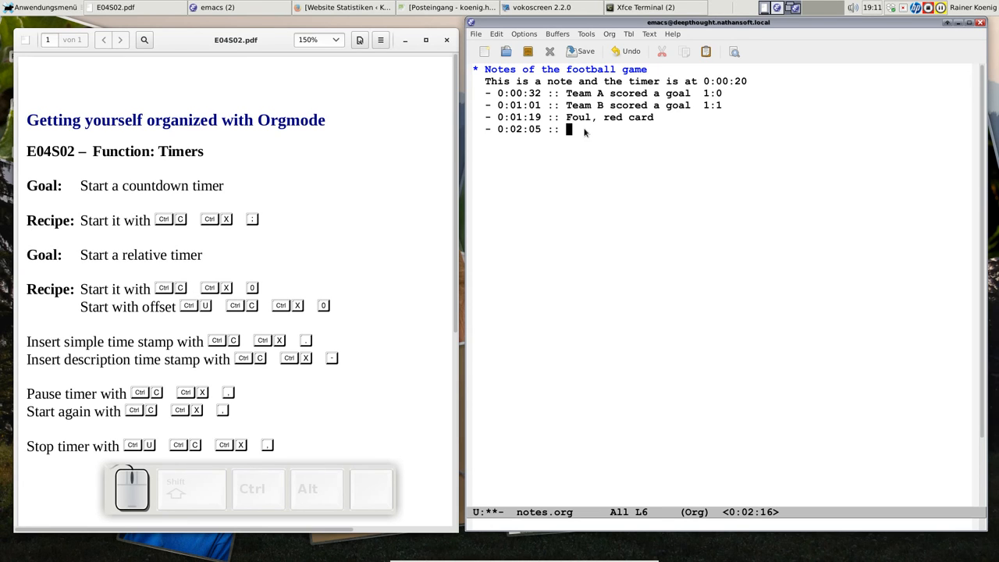
type("Thank your this and thats it for today")
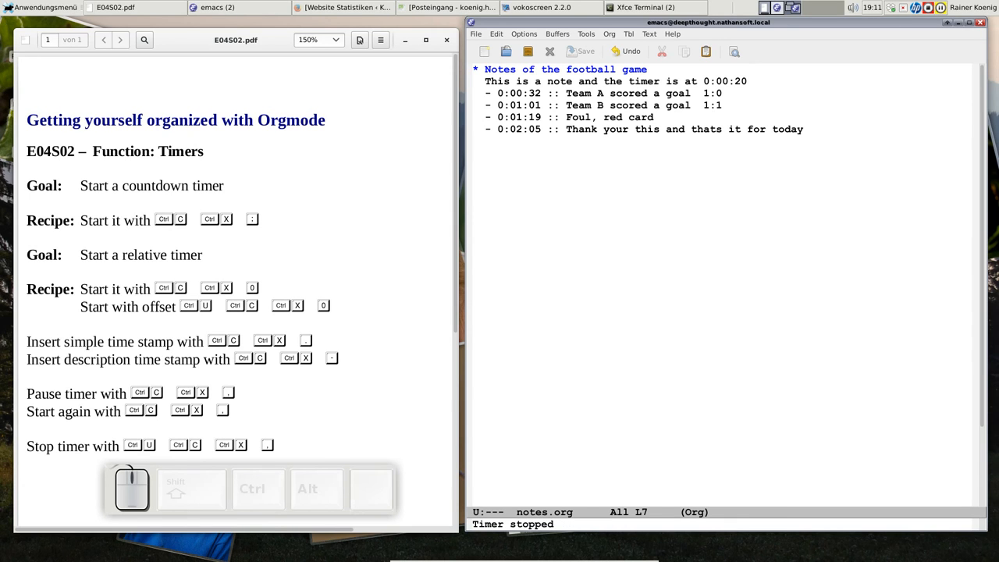
mouse_move(642, 326)
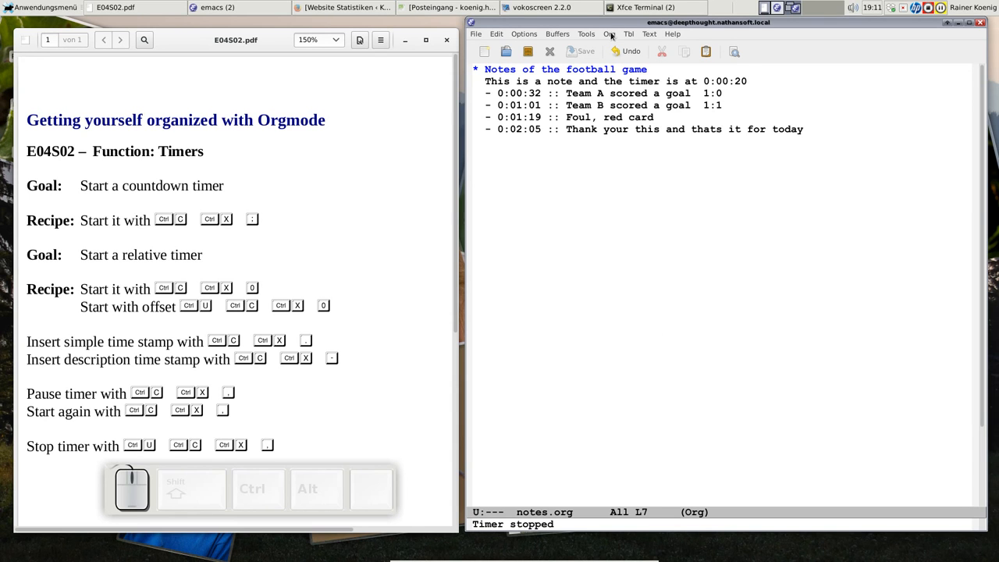
left_click(609, 34)
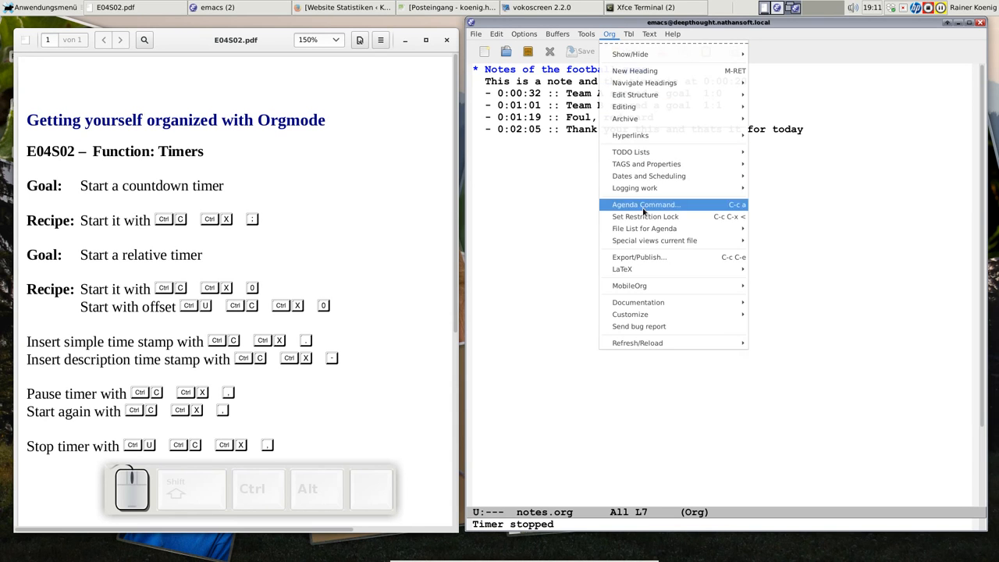
mouse_move(649, 175)
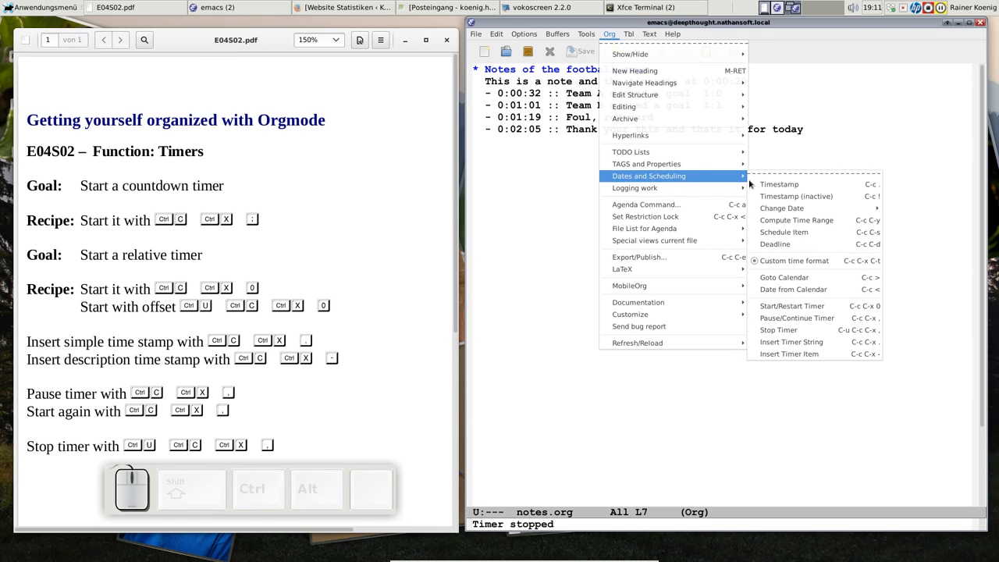
mouse_move(805, 342)
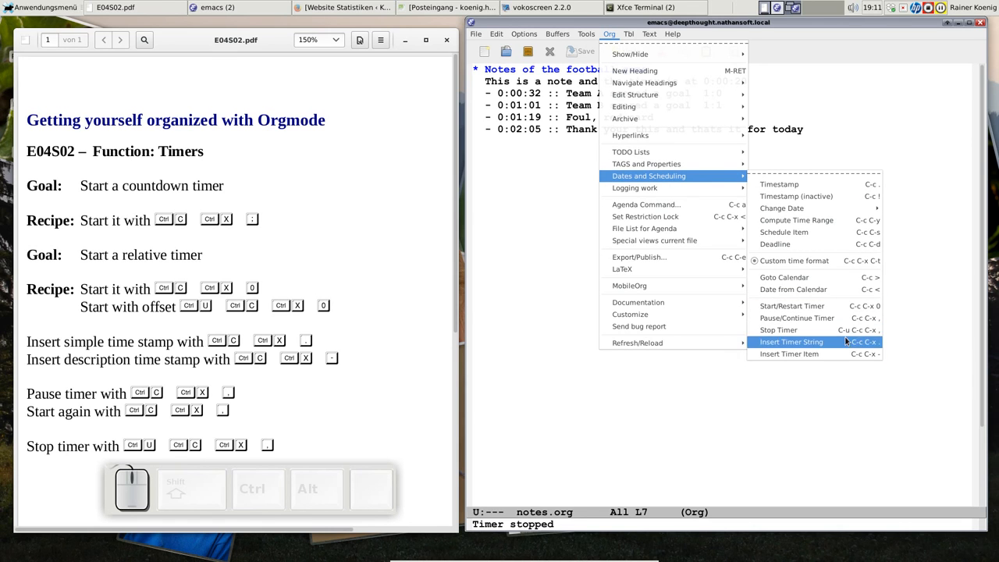
mouse_move(798, 318)
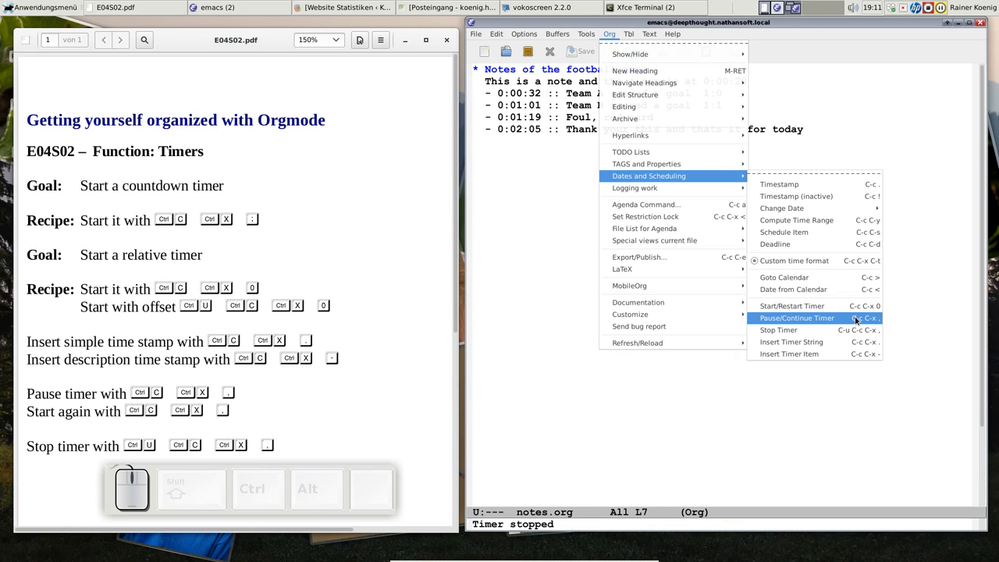
mouse_move(792, 342)
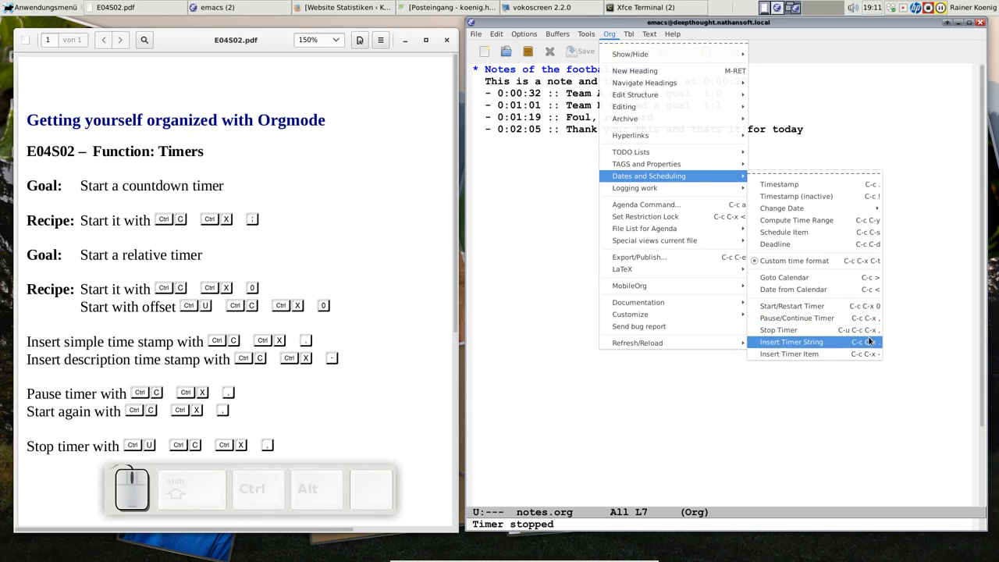
left_click(805, 340)
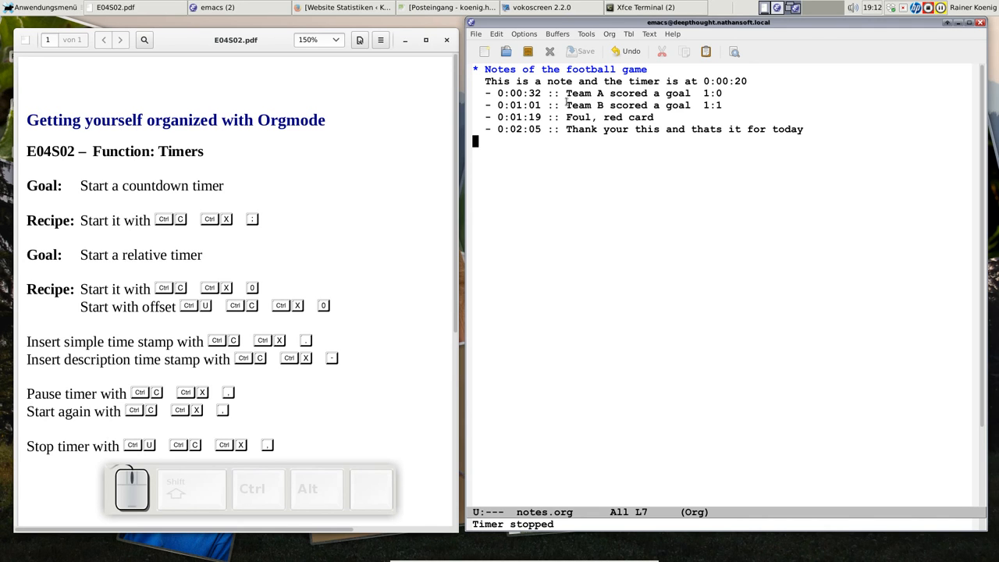
mouse_move(562, 191)
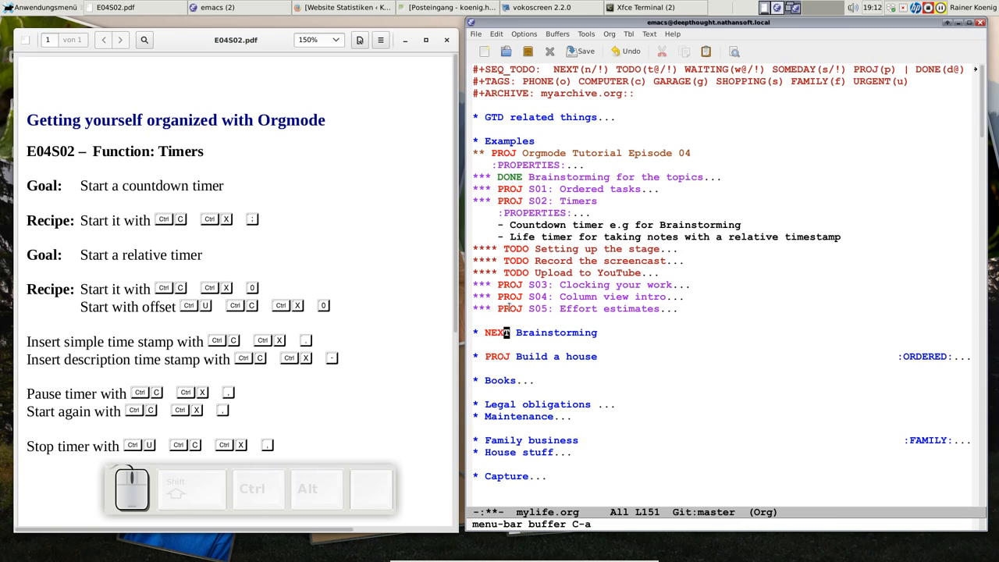
mouse_move(855, 278)
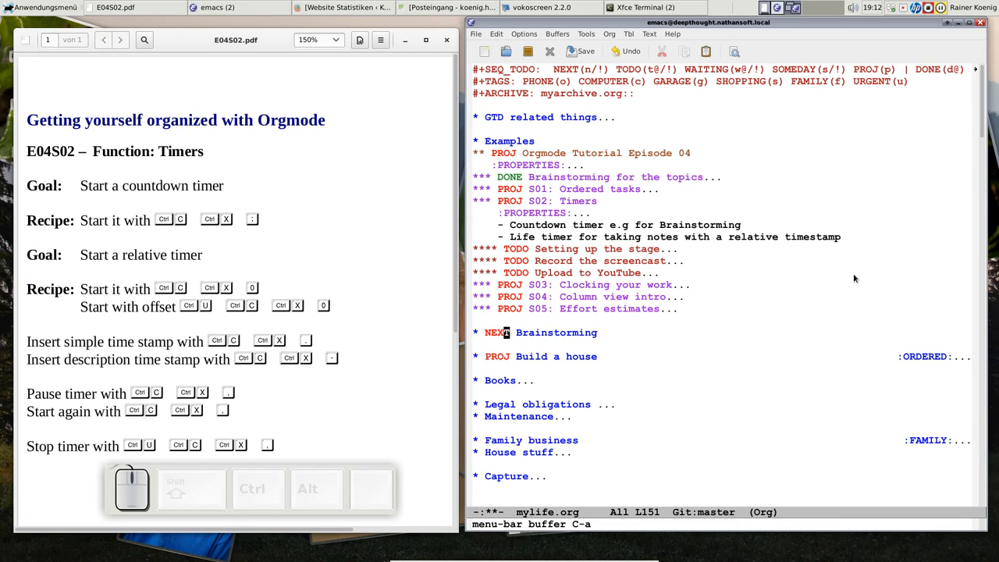
mouse_move(790, 274)
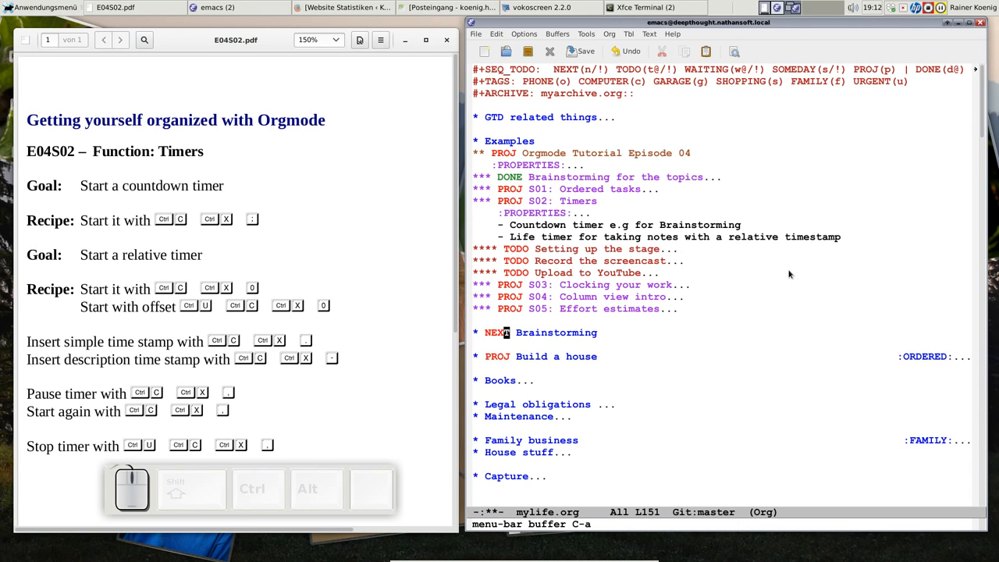